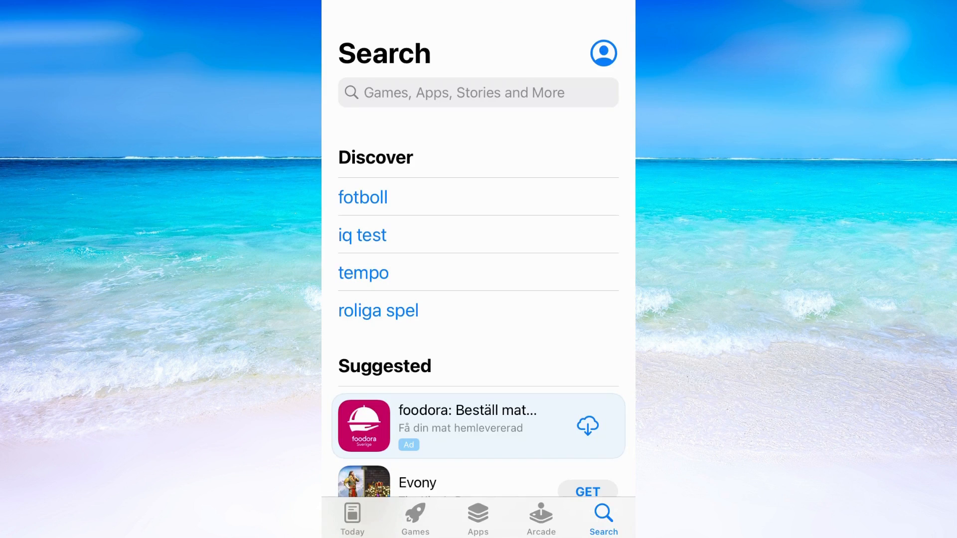
Search the App Store for "doc" and pick the "documents" suggestion.
left_click(477, 92)
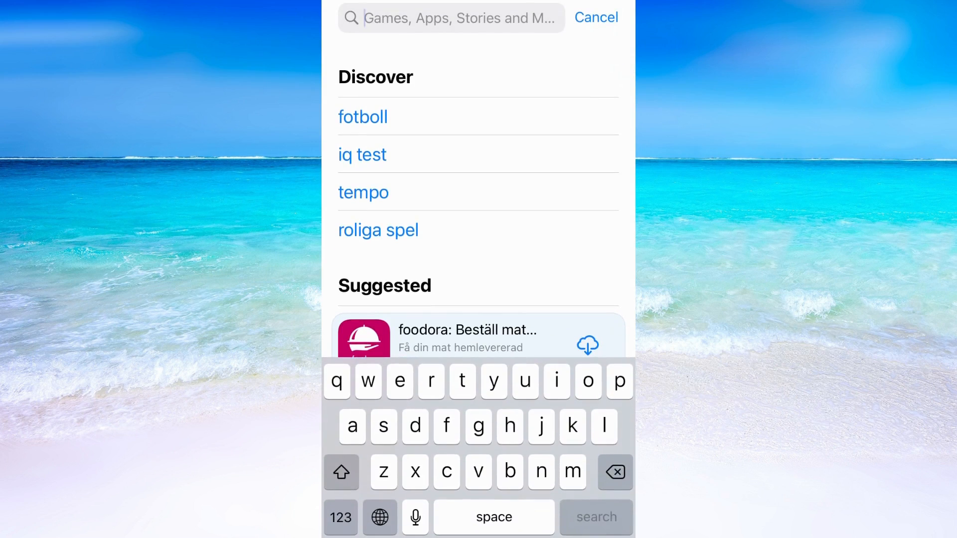
type("doc")
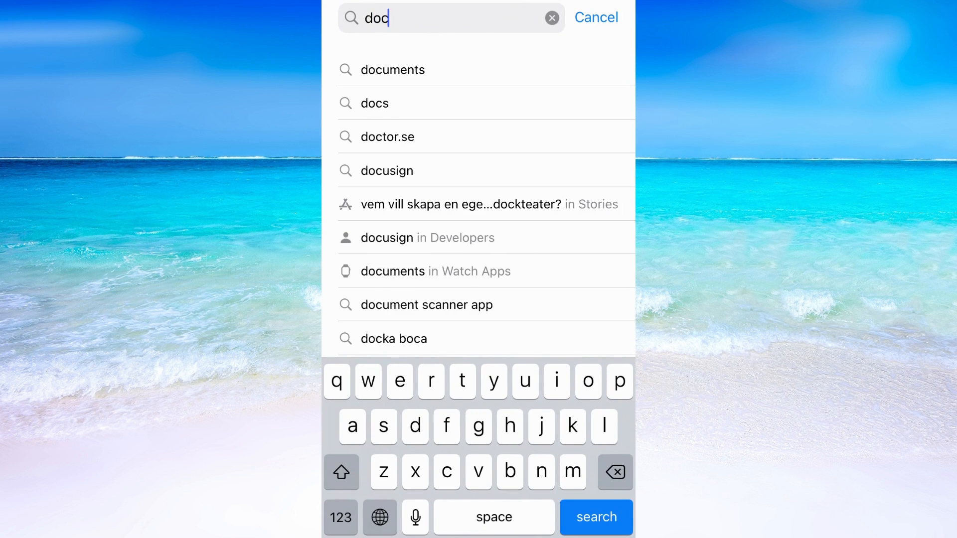
left_click(392, 70)
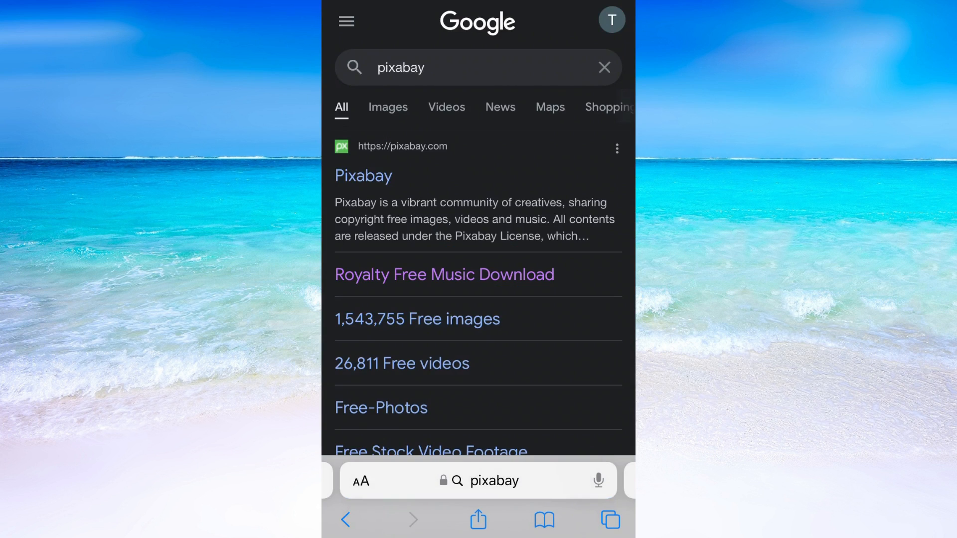
Scroll the Google results for pixabay toward the Royalty Free Music Download link.
scroll("down", 3)
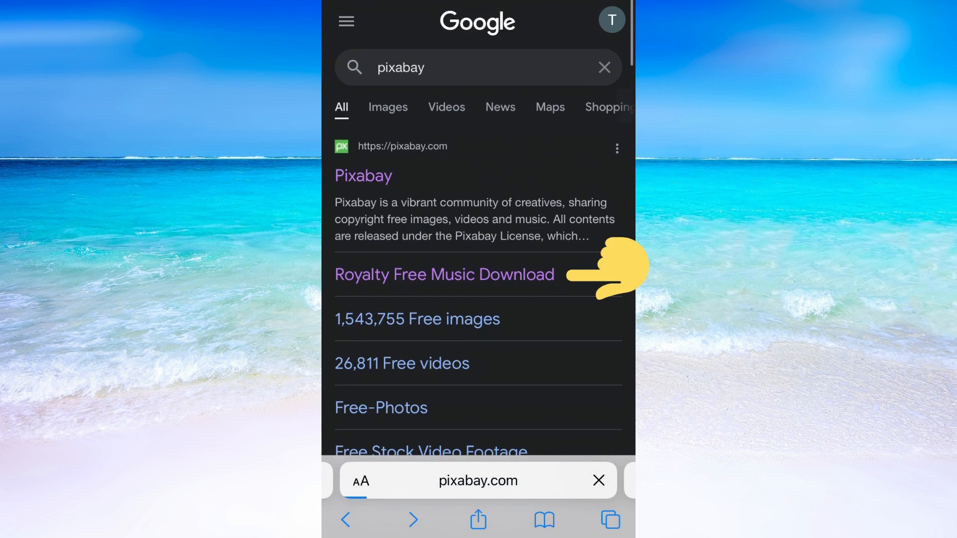
Open Pixabay's royalty free music list and download Anton Vlasov's Slow Trap.
left_click(445, 275)
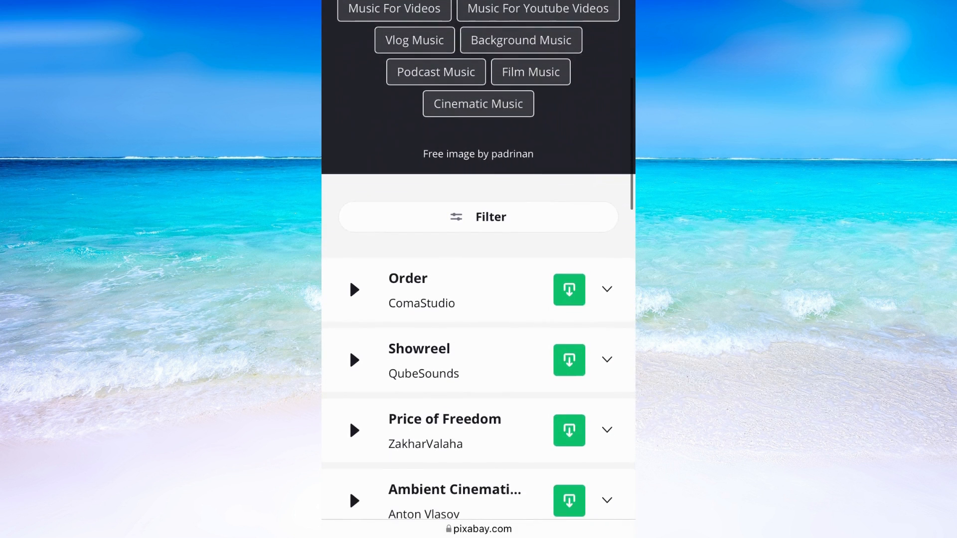
scroll("down", 3)
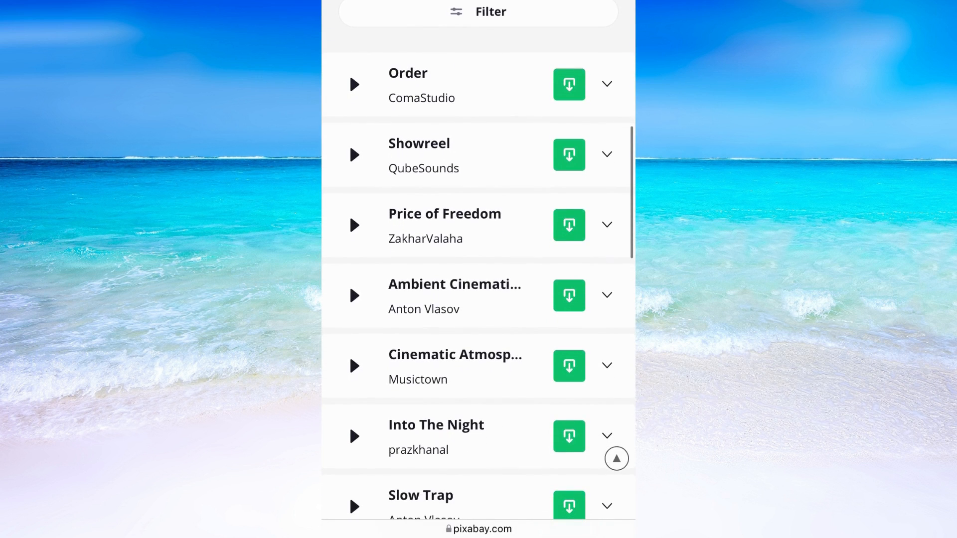
scroll("down", 3)
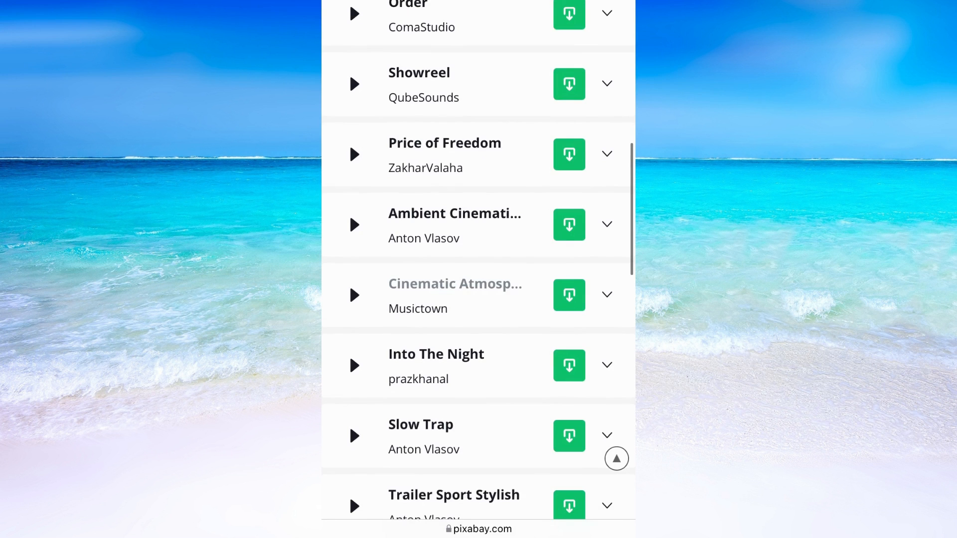
scroll("down", 3)
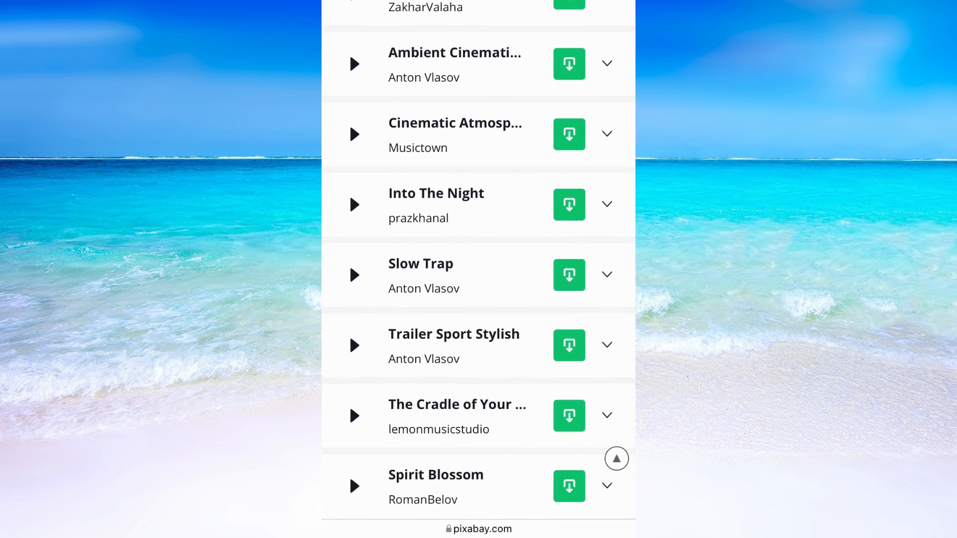
left_click(568, 63)
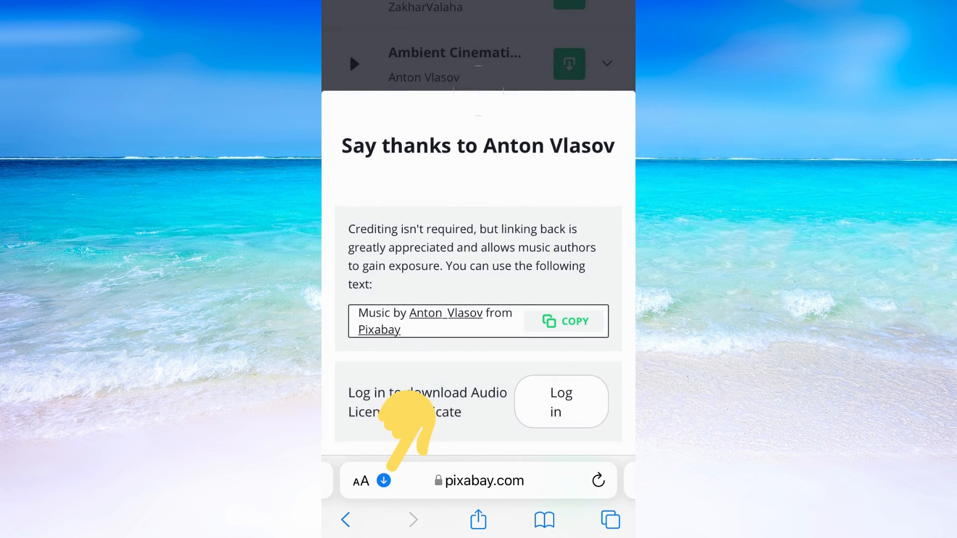
Open the slow-trap-18565 file from Safari's Downloads list.
left_click(361, 481)
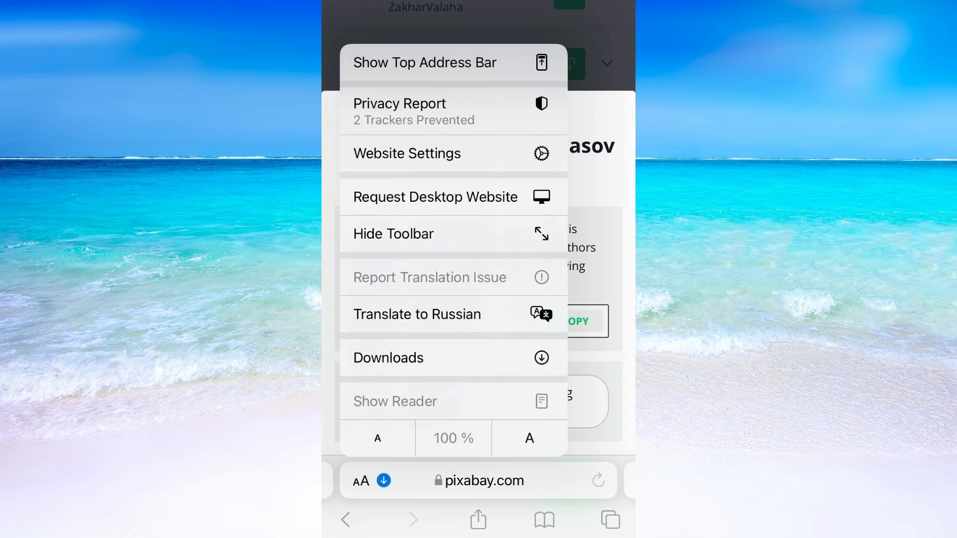
left_click(388, 358)
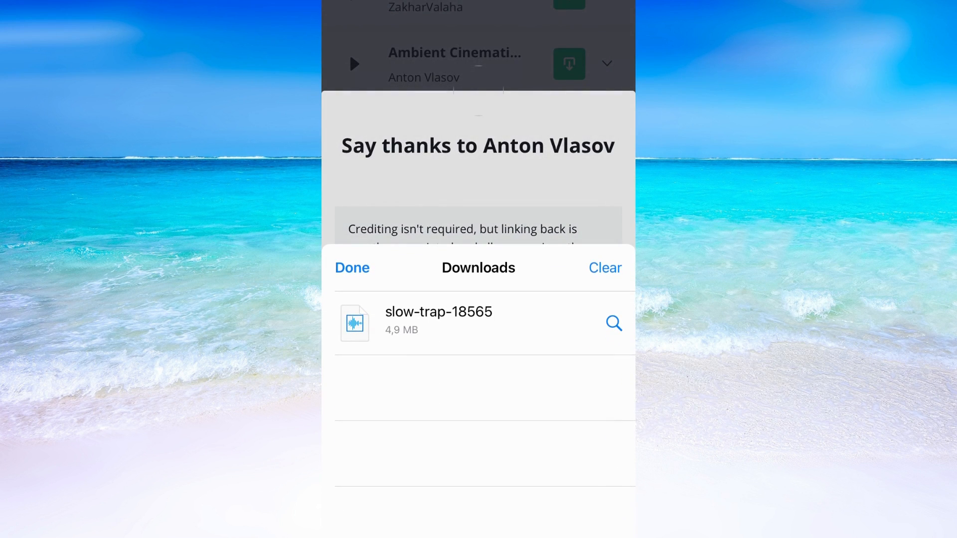
left_click(438, 319)
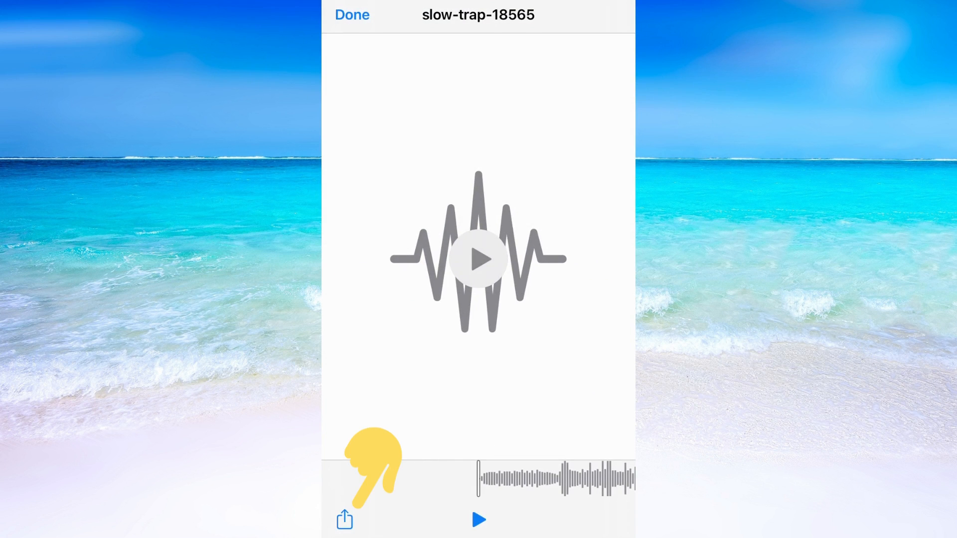
Bring up the share sheet for the slow-trap-18565 preview.
left_click(345, 534)
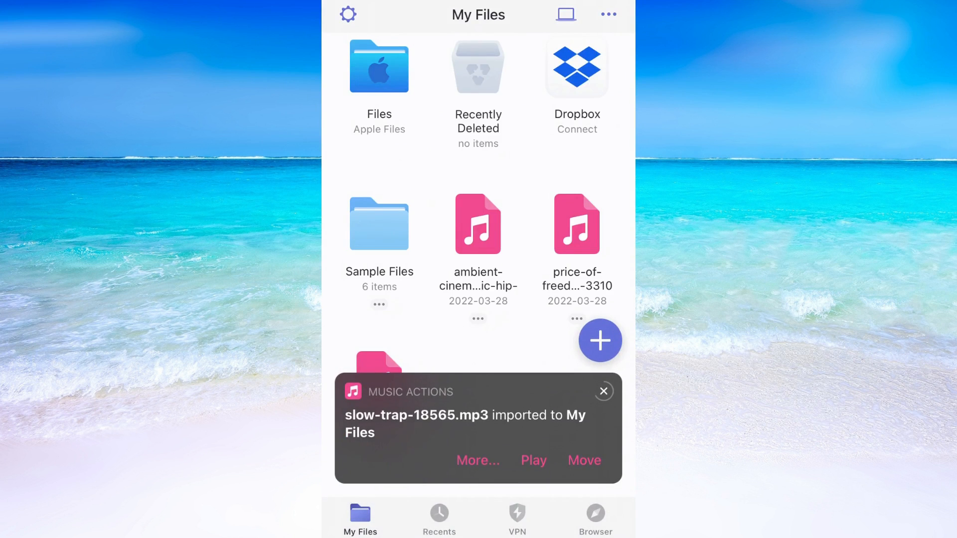
Scroll My Files in Documents to find the imported slow-trap-18565 MP3.
scroll("down", 3)
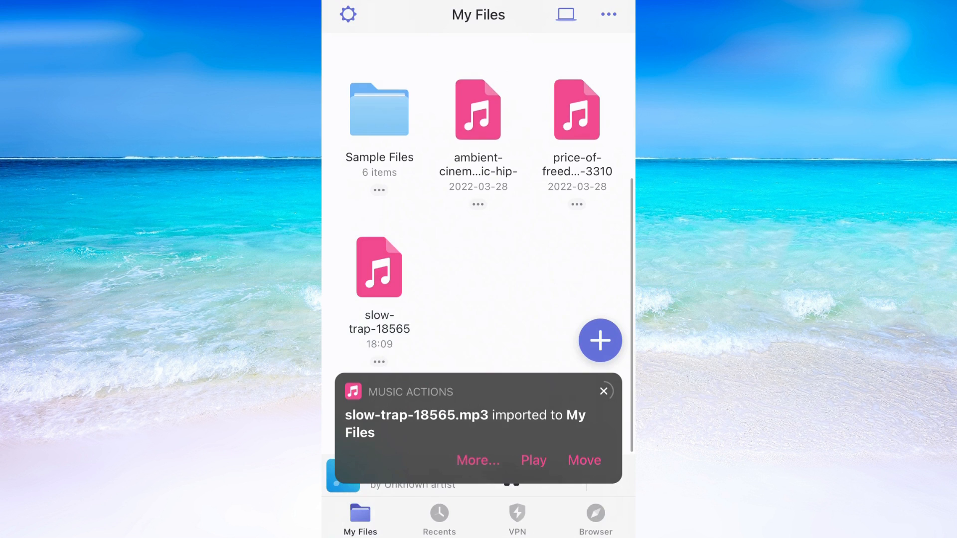